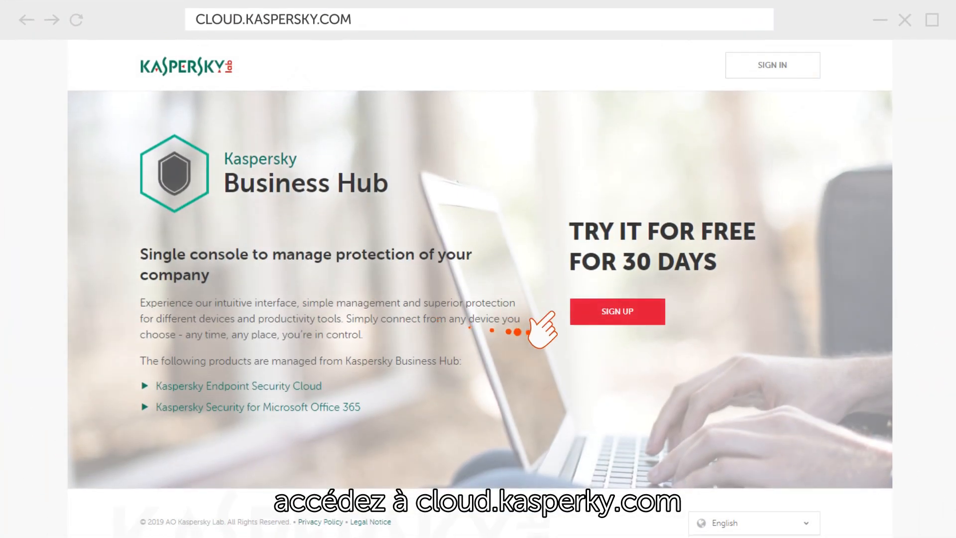
# Sign up for a free-trial Kaspersky Business Hub account with email and password.
pyautogui.click(616, 311)
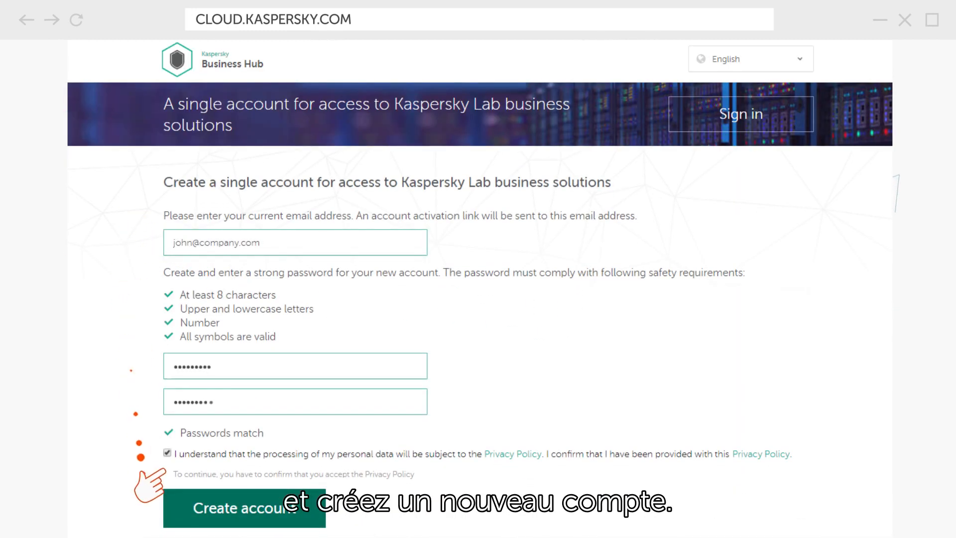
pyautogui.click(244, 508)
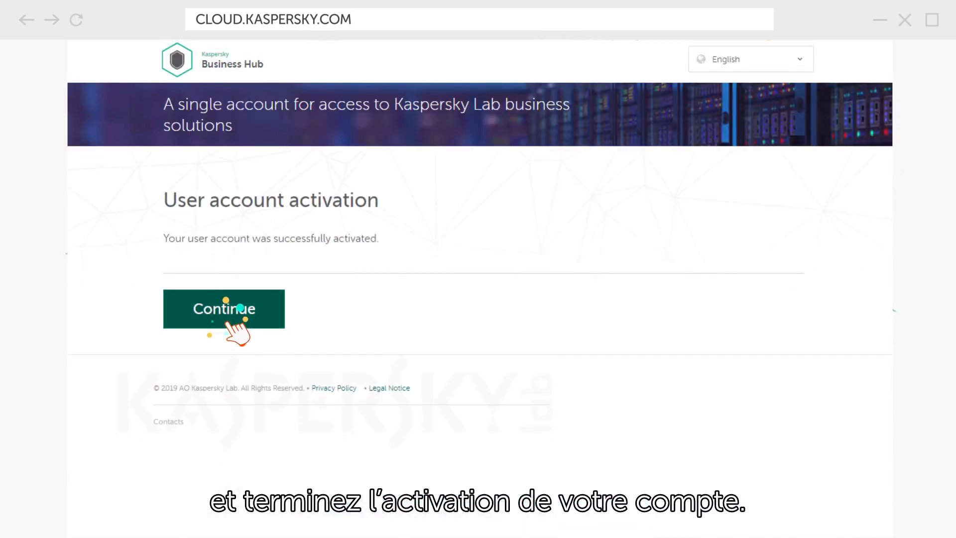
# Sign in to the new account and confirm United States as the company country.
pyautogui.click(223, 309)
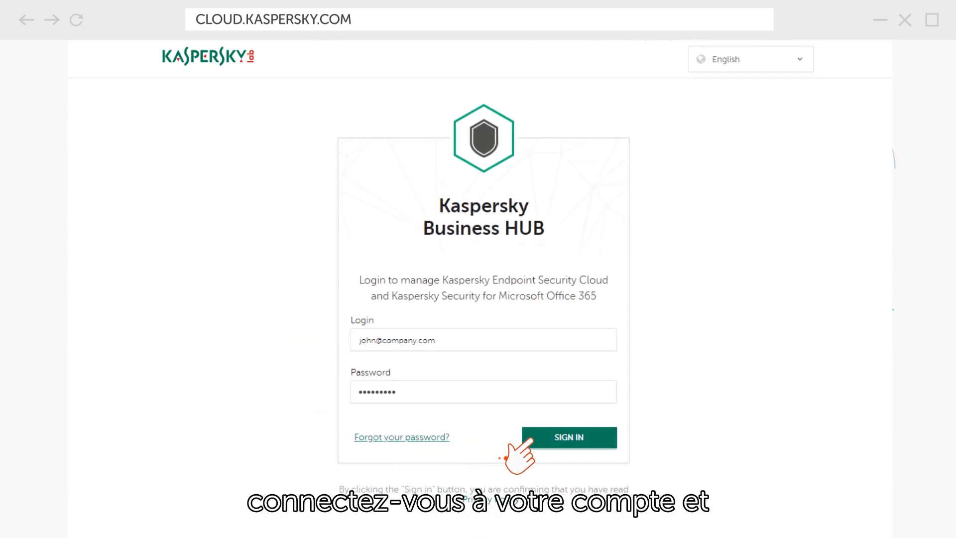
pyautogui.click(567, 437)
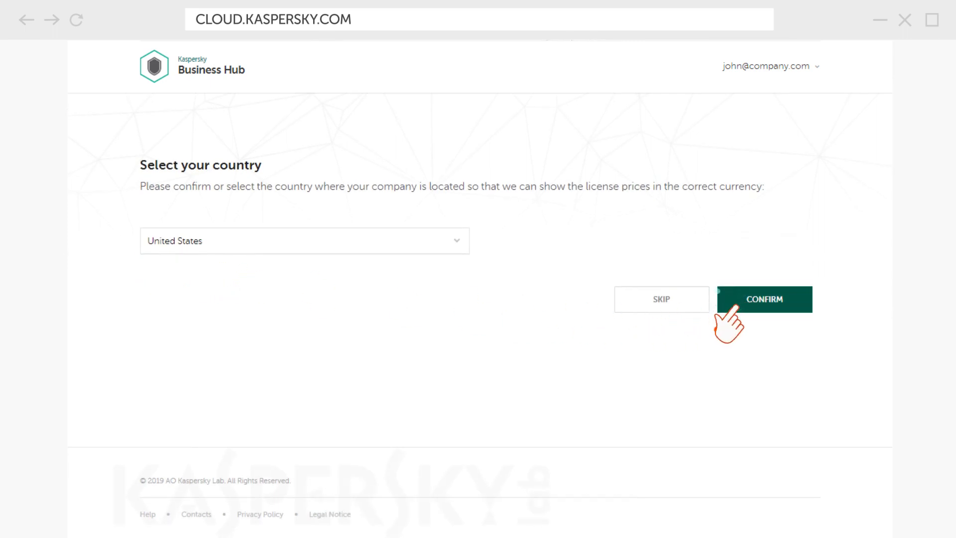
pyautogui.click(763, 298)
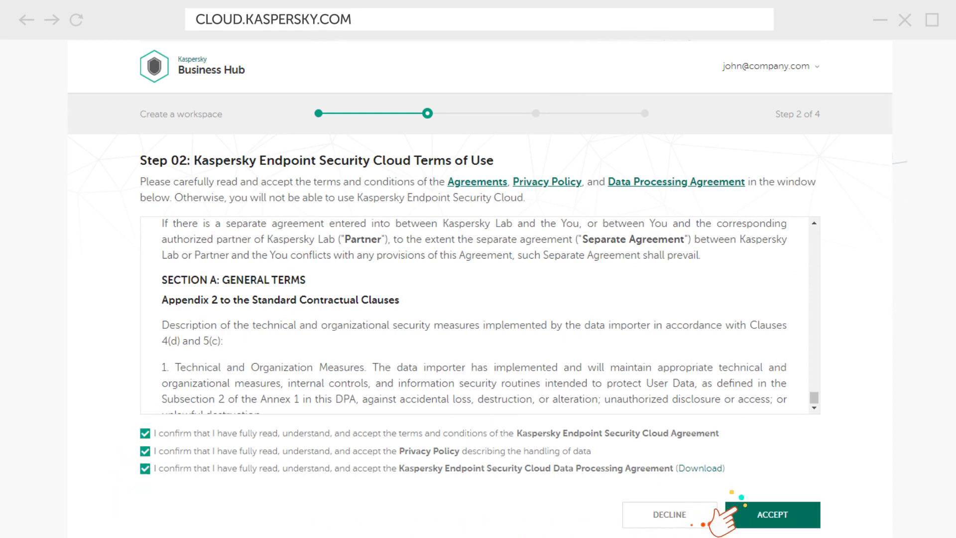
# Accept the terms, submit My Company workspace and contact details, then enter the workspace.
pyautogui.click(771, 513)
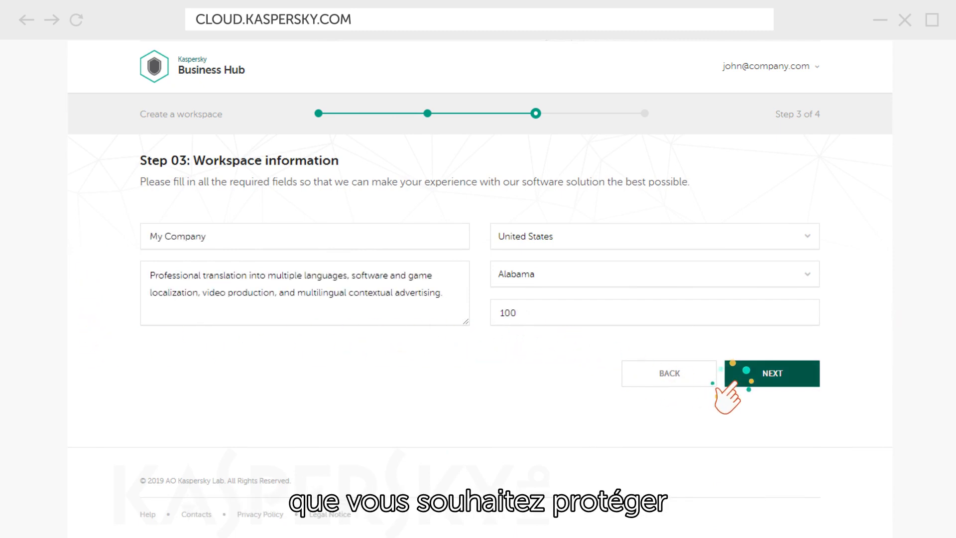
pyautogui.click(771, 373)
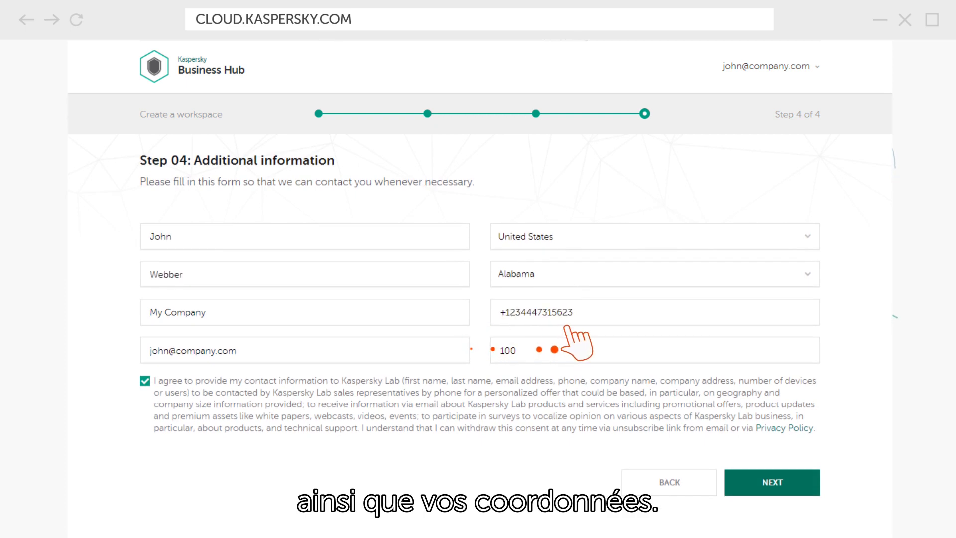
pyautogui.click(770, 483)
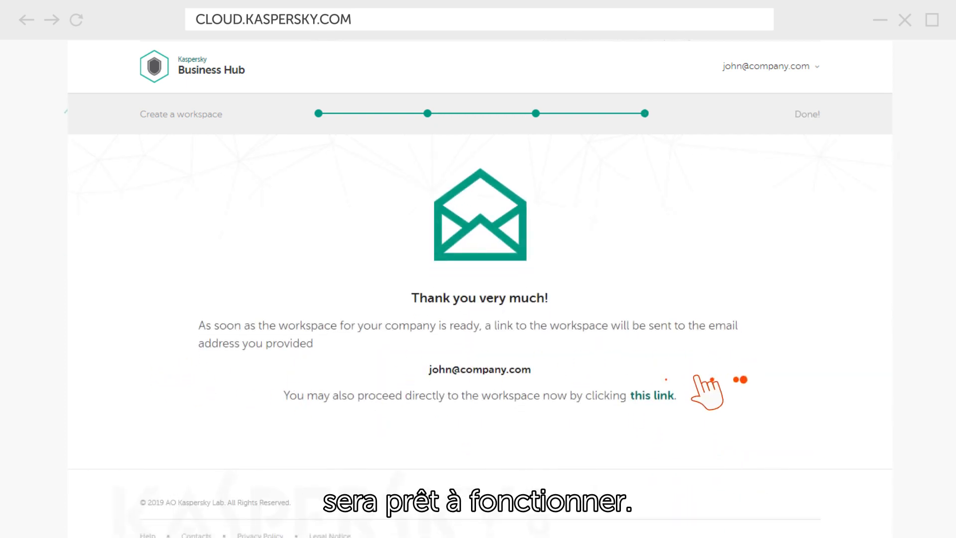
pyautogui.click(652, 395)
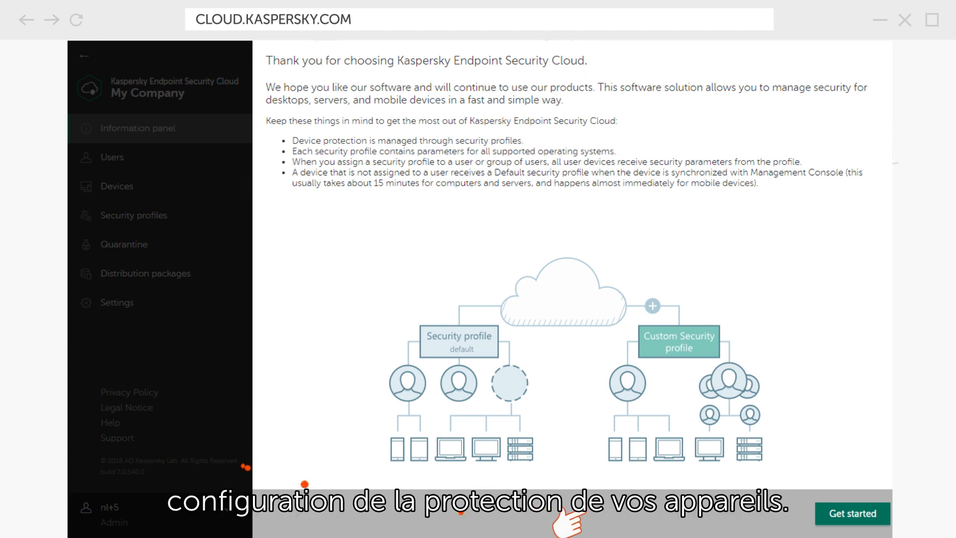
# Get started from the welcome page to reach the Users list showing only John.
pyautogui.click(852, 513)
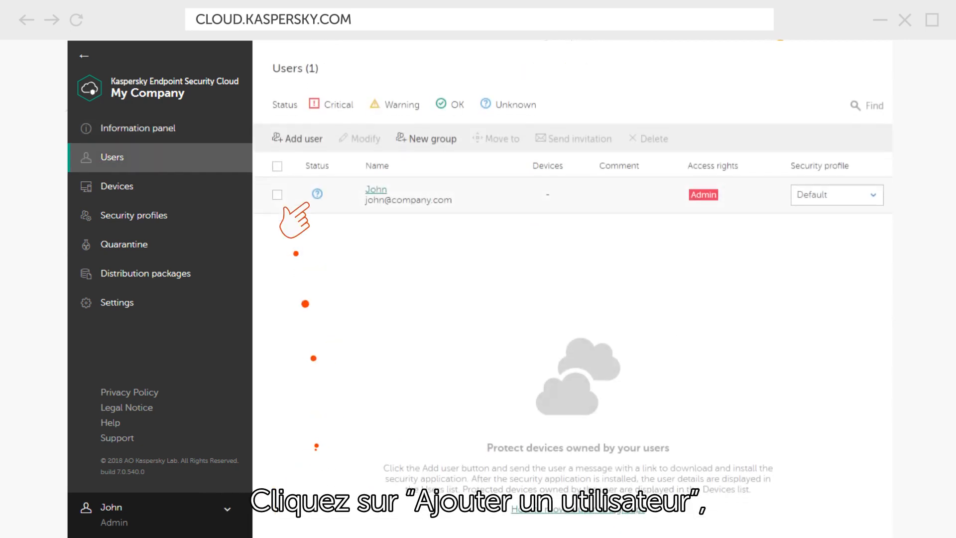
# Add colleagues' email addresses as users and send invitations, bringing the list to 12 users.
pyautogui.click(297, 138)
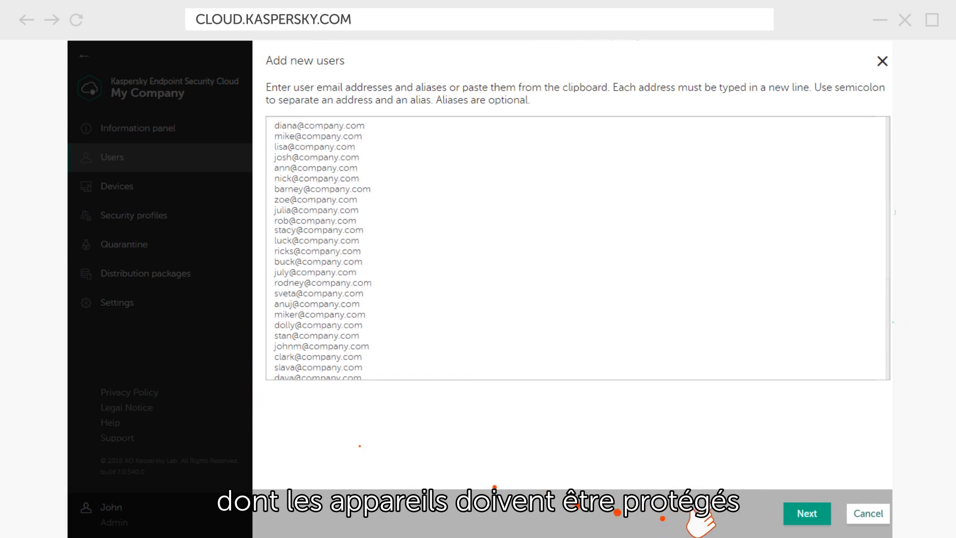
pyautogui.click(806, 513)
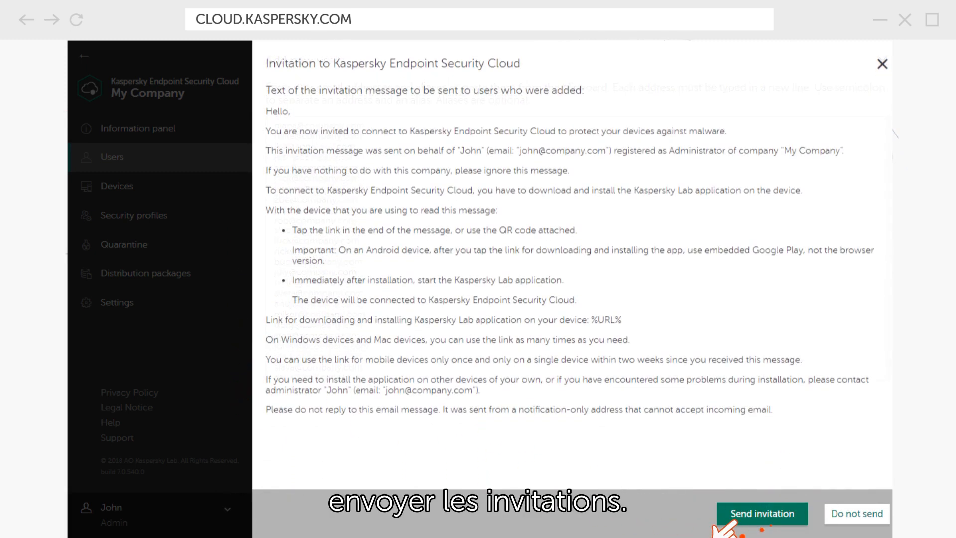
pyautogui.click(761, 513)
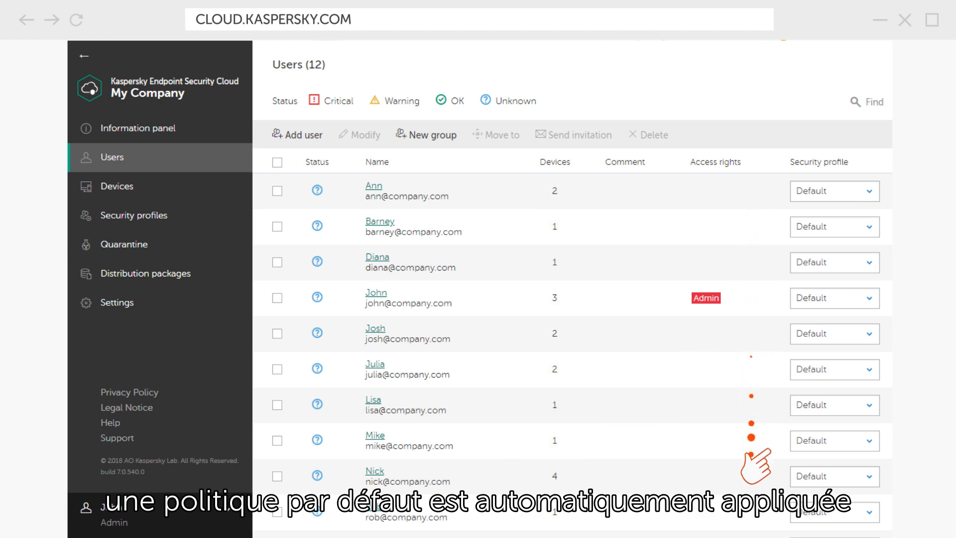
pyautogui.moveTo(445, 360)
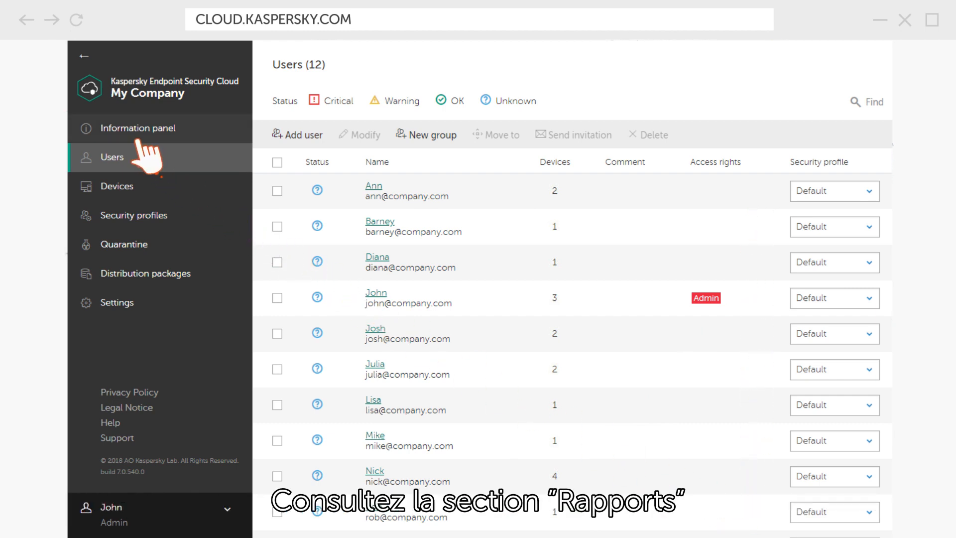
# Open the Information panel and its Reports tab listing protection and control PDFs.
pyautogui.click(137, 128)
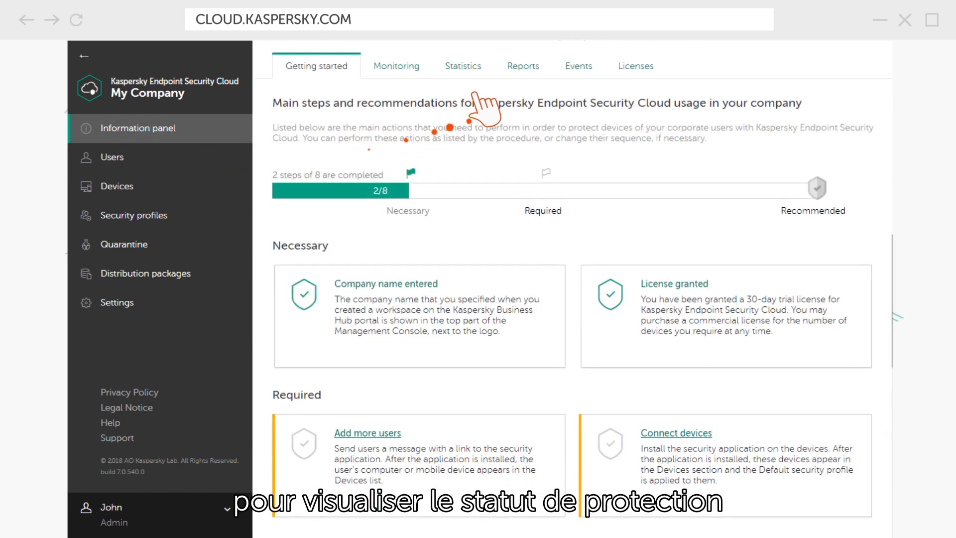
pyautogui.click(522, 66)
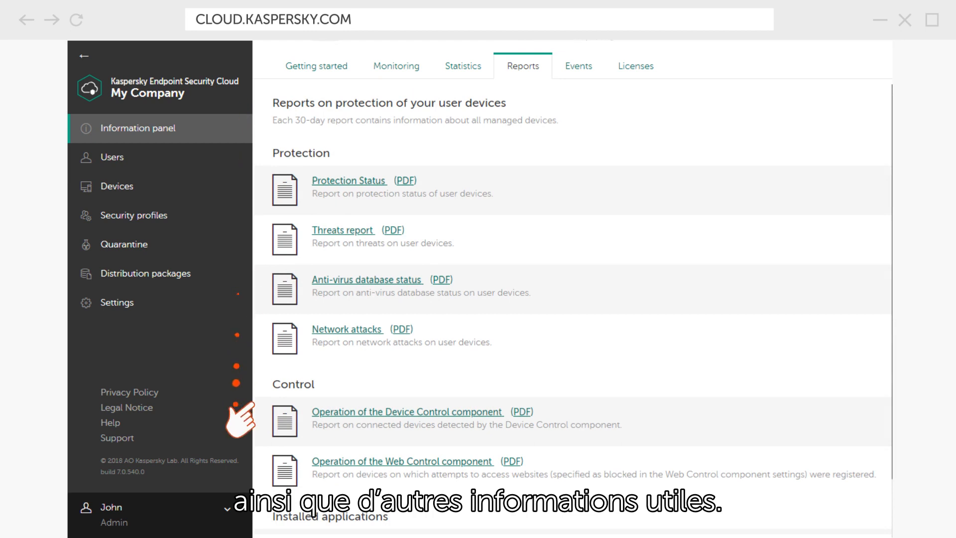